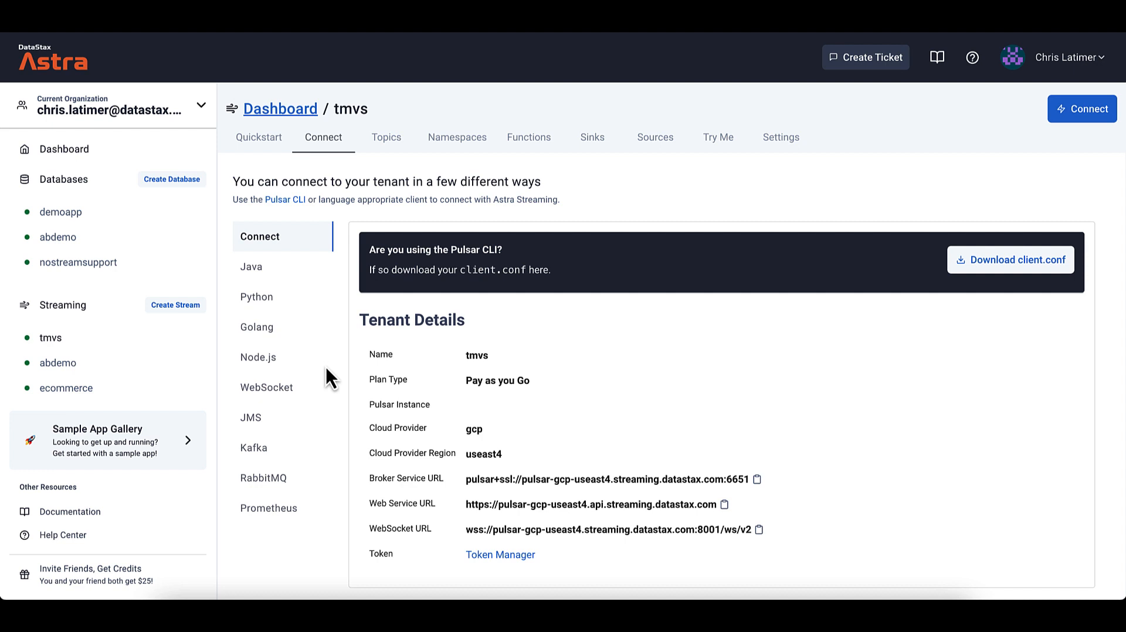
{"action": "mouse_move", "coordinate": [151, 352]}
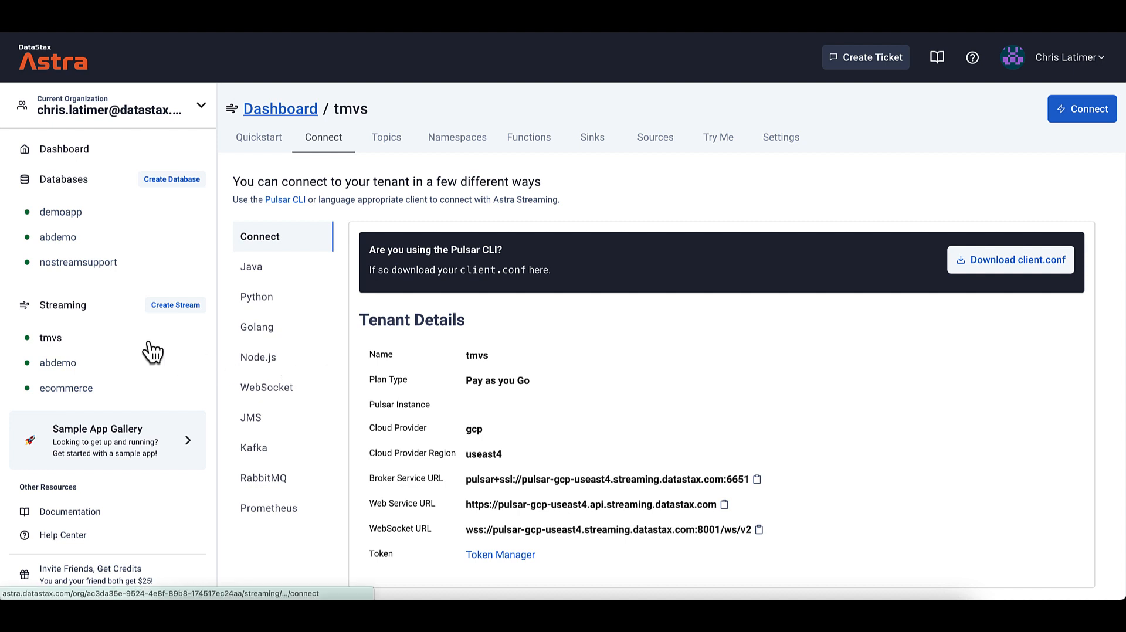
{"action": "mouse_move", "coordinate": [188, 335]}
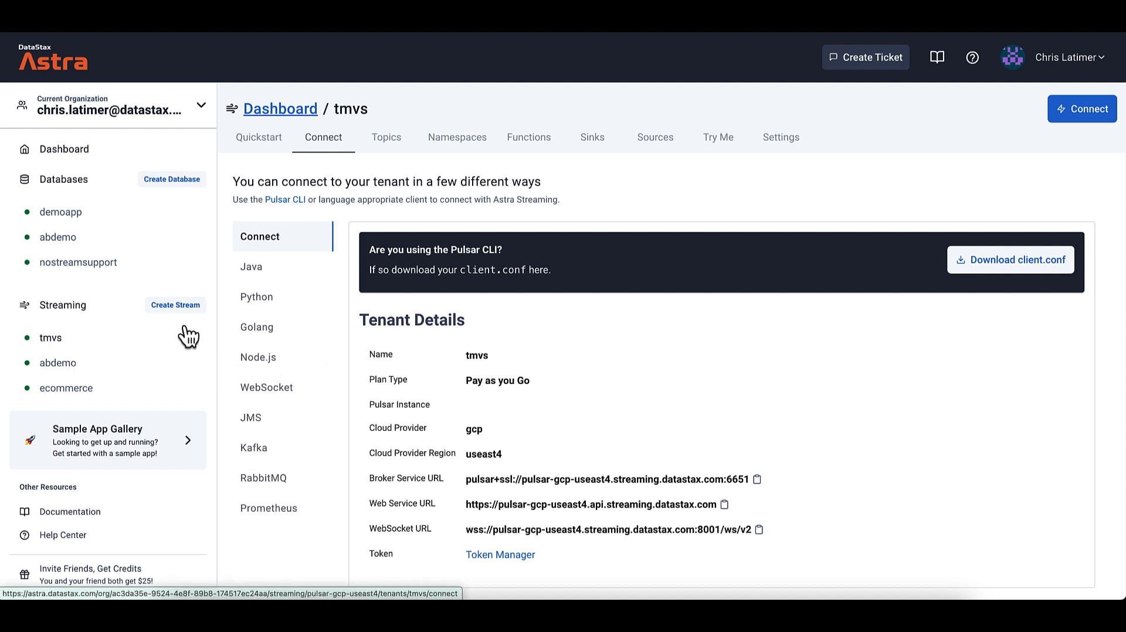
Step: Show the tmvs tenant's topics: 3 topics and 6 subscriptions in default
{"action": "left_click", "coordinate": [386, 137]}
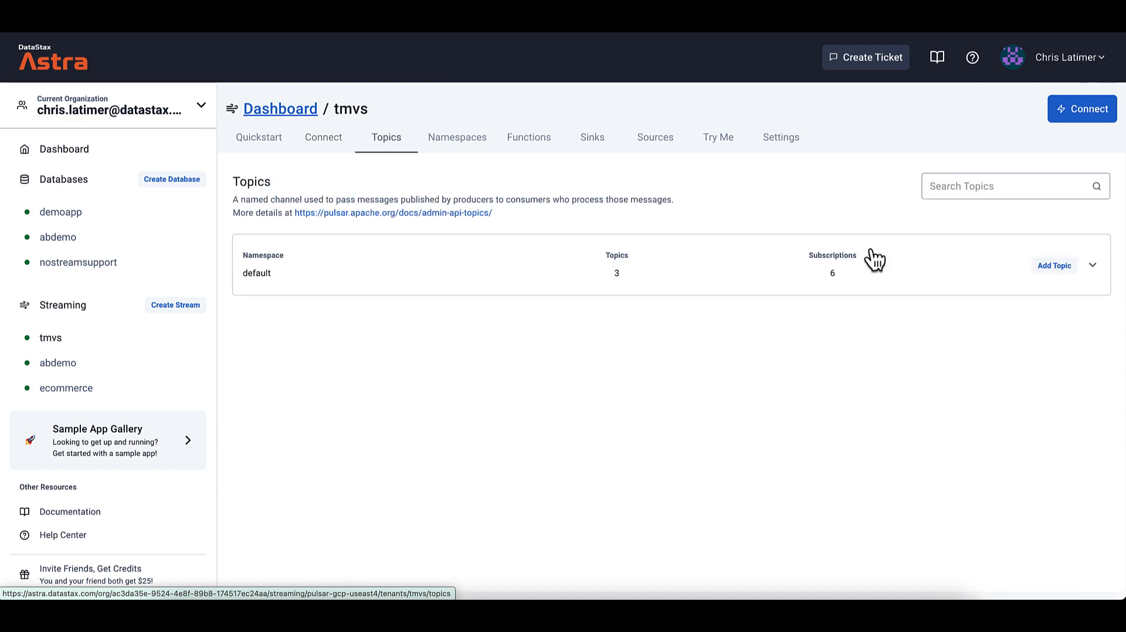
Step: Add the persistent topic 'keyshared-example' to the default namespace
{"action": "left_click", "coordinate": [1054, 265]}
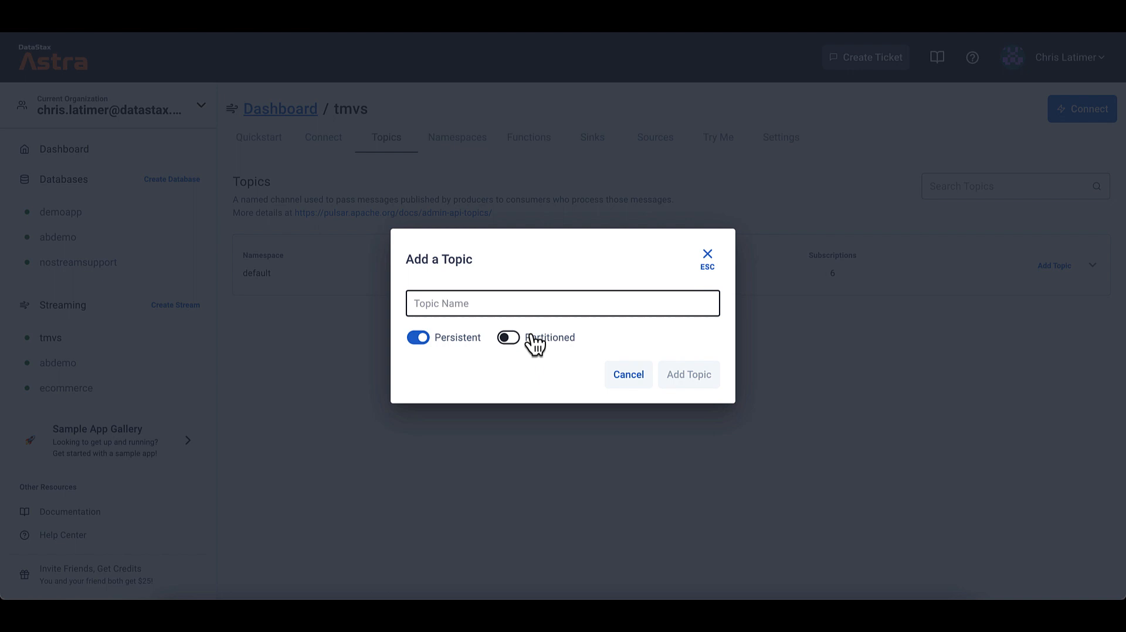
{"action": "type", "text": "keysha"}
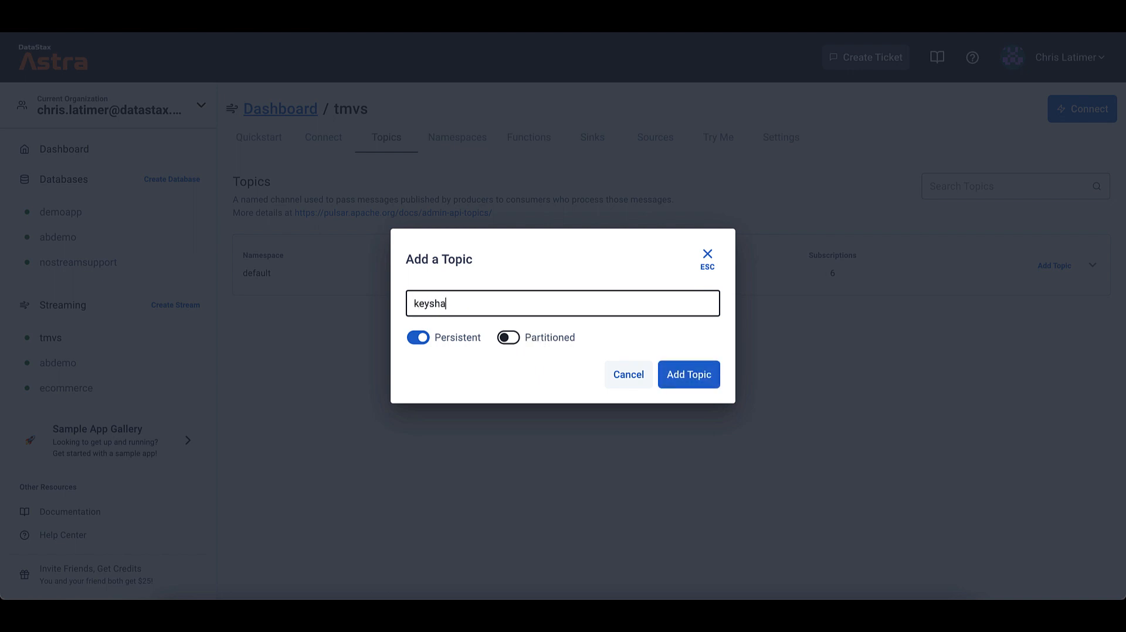
{"action": "type", "text": "red-example"}
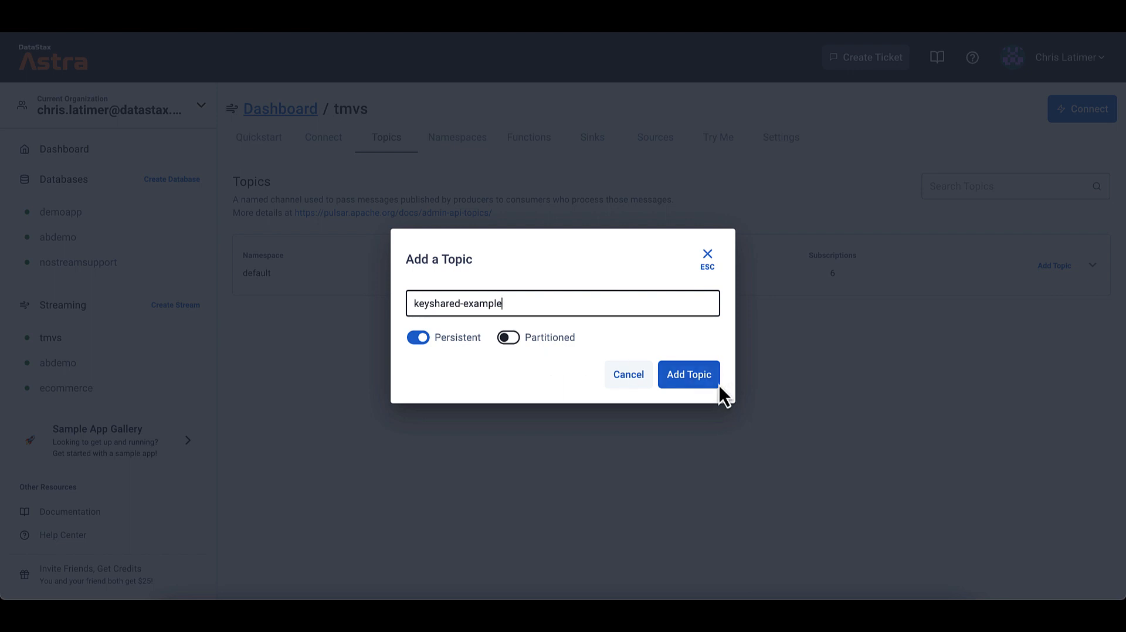
{"action": "left_click", "coordinate": [688, 375]}
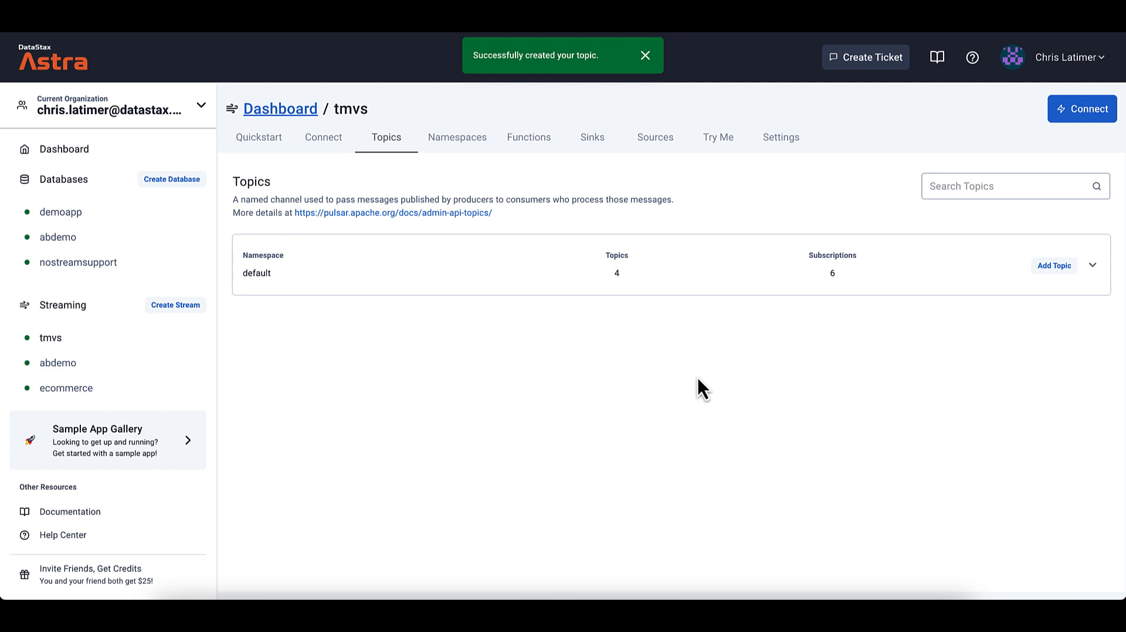
{"action": "left_click", "coordinate": [644, 55]}
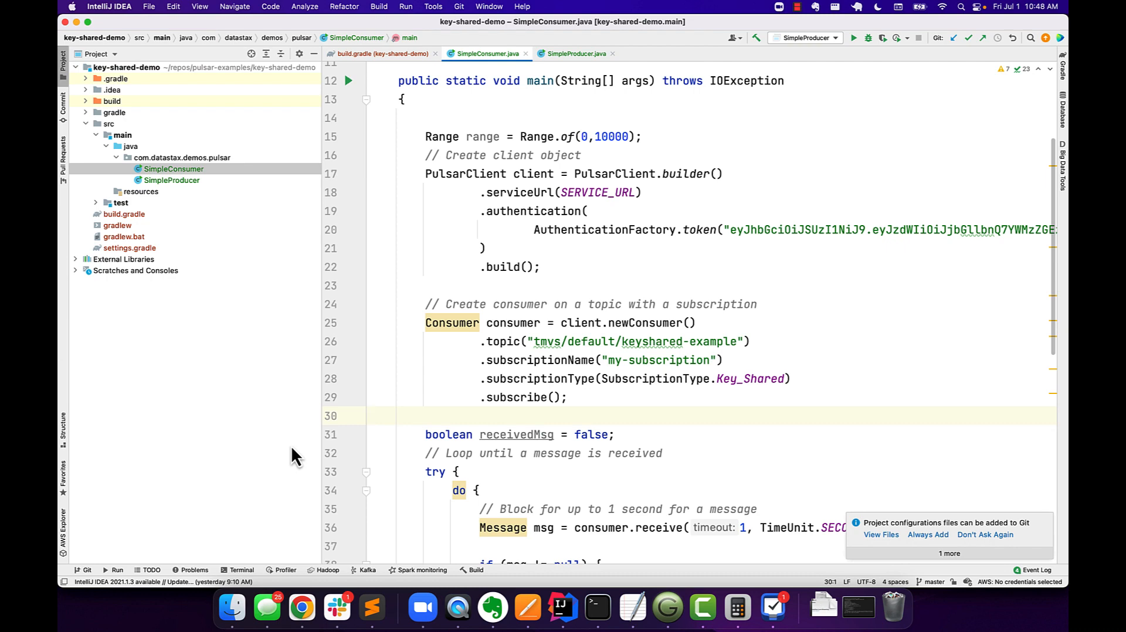
{"action": "mouse_move", "coordinate": [179, 185]}
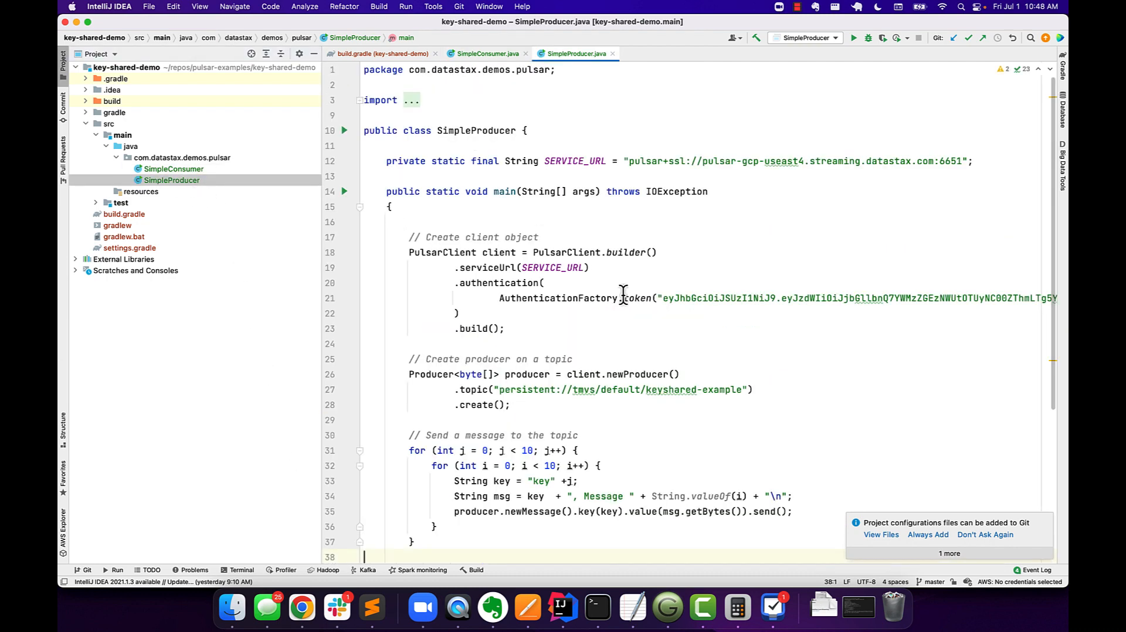
Step: Inspect SimpleProducer's nested loops over ten keys and ten messages per key
{"action": "scroll", "scroll_direction": "down", "scroll_amount": 3}
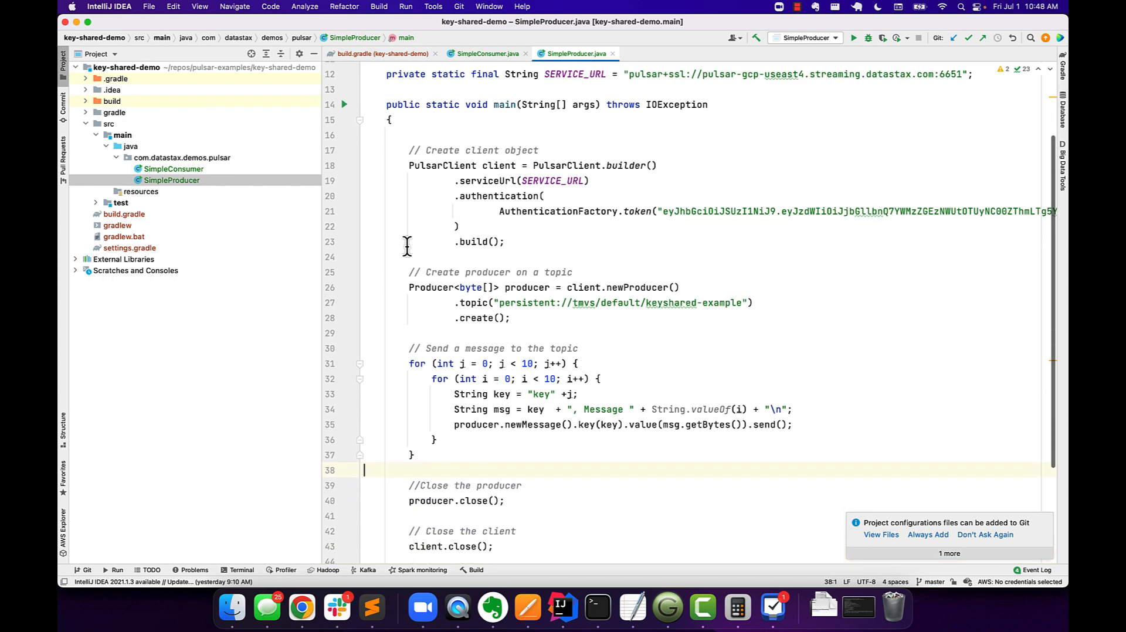
{"action": "mouse_move", "coordinate": [400, 239]}
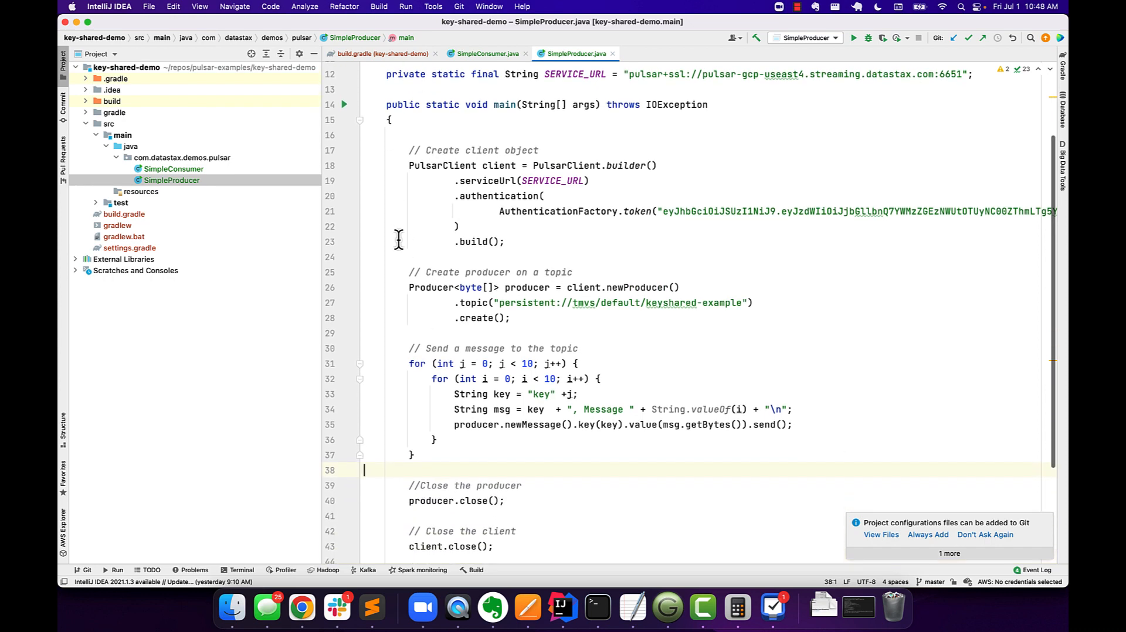
{"action": "scroll", "scroll_direction": "down", "scroll_amount": 3}
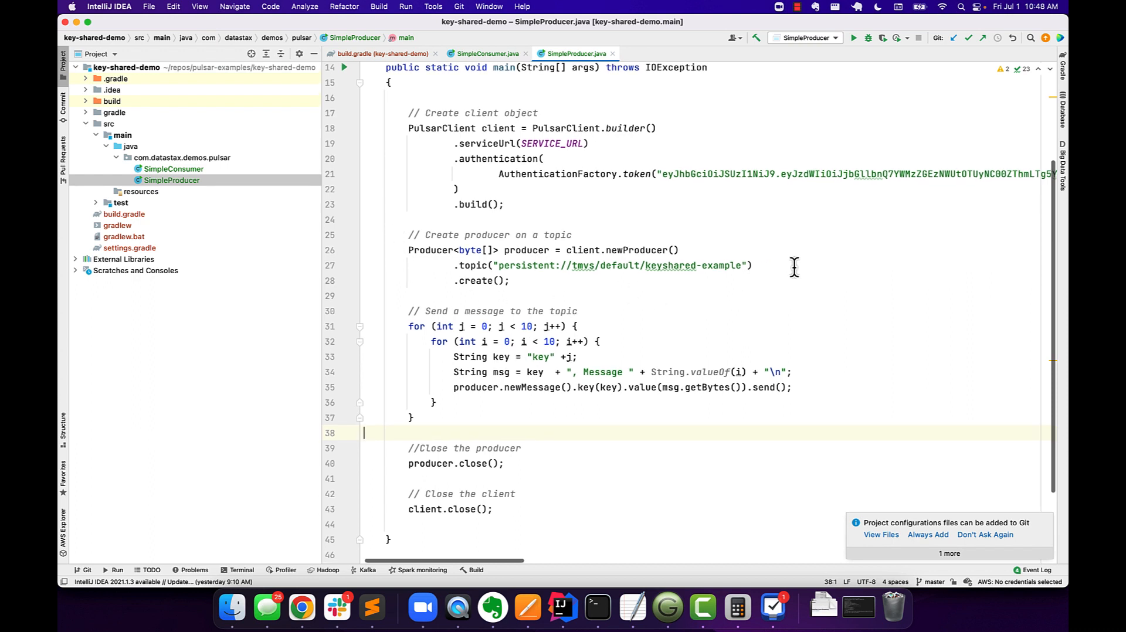
{"action": "mouse_move", "coordinate": [713, 284]}
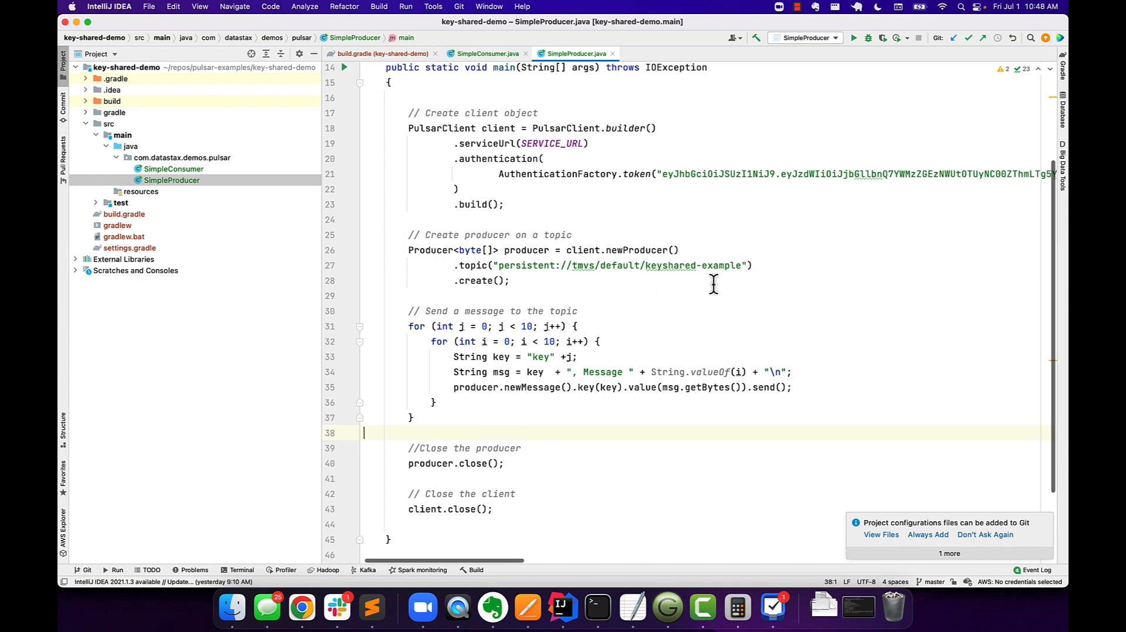
{"action": "scroll", "scroll_direction": "down", "scroll_amount": 3}
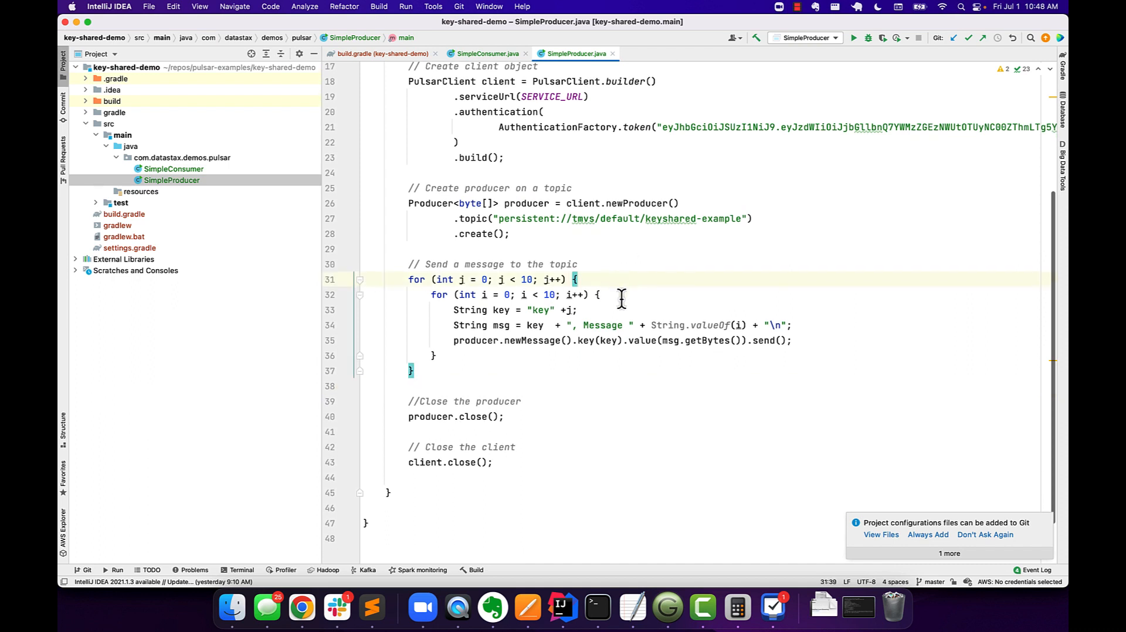
{"action": "left_click", "coordinate": [600, 294]}
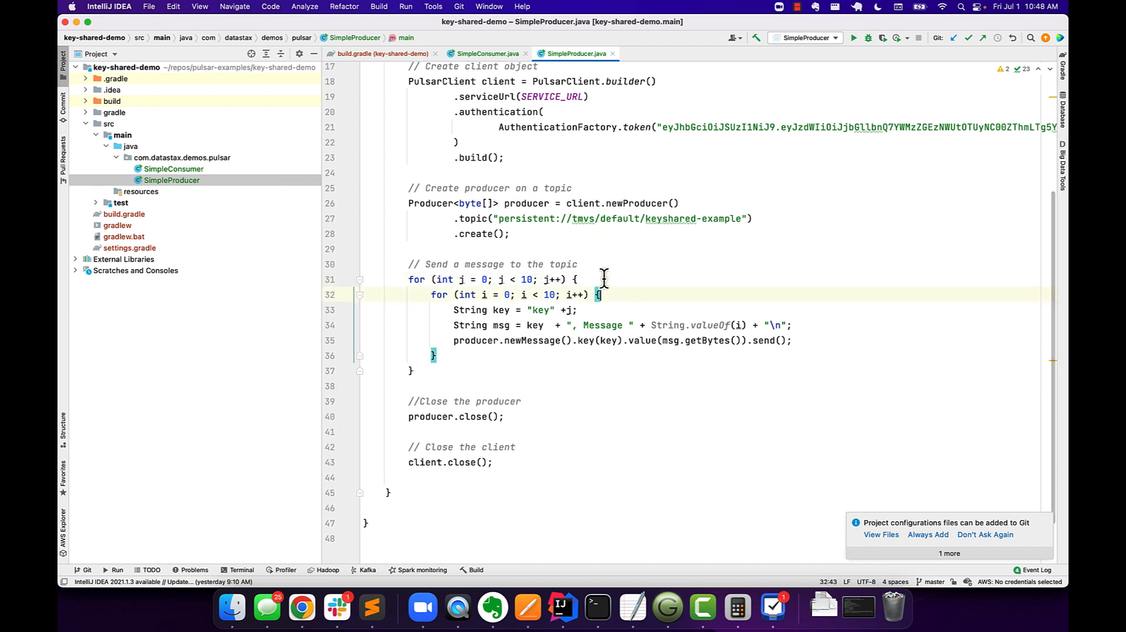
{"action": "left_click", "coordinate": [573, 280]}
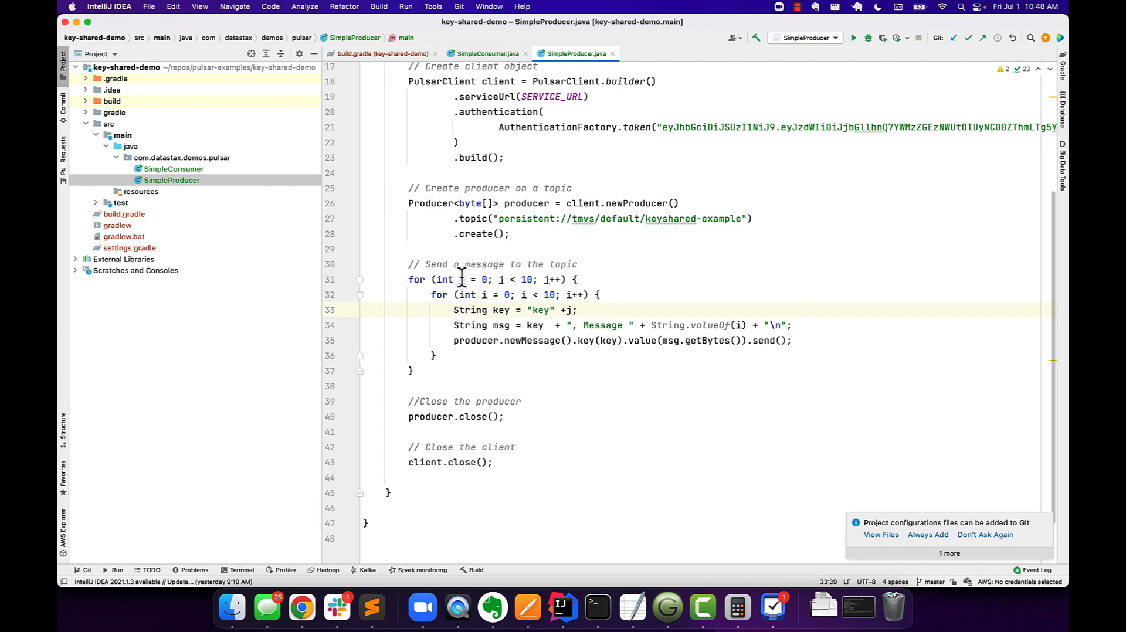
{"action": "left_click", "coordinate": [574, 280]}
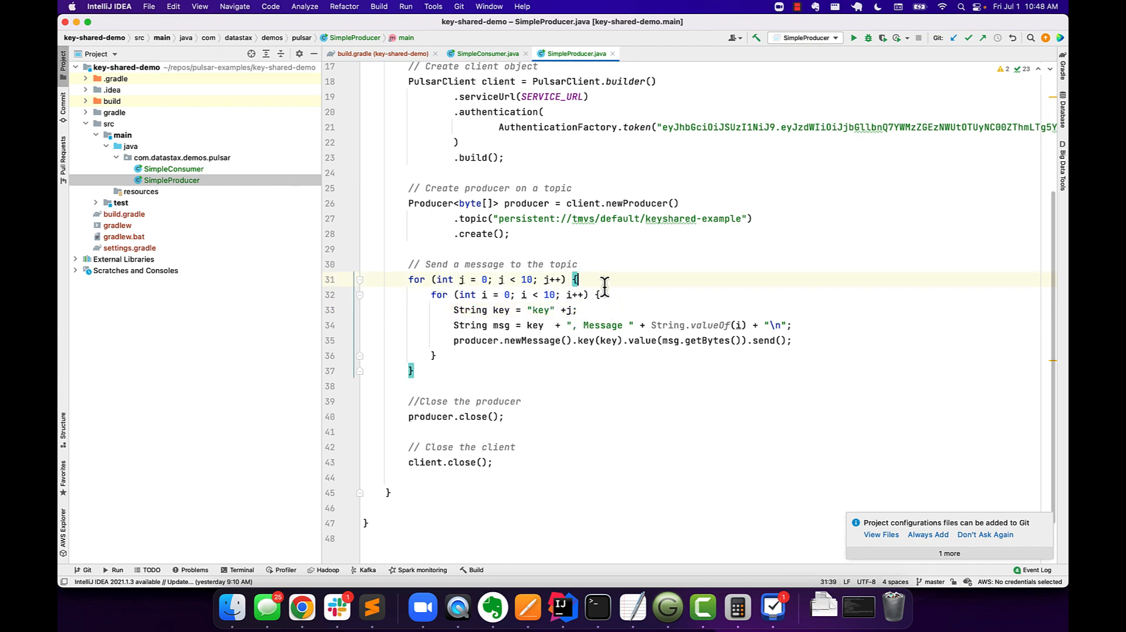
{"action": "left_click", "coordinate": [600, 294]}
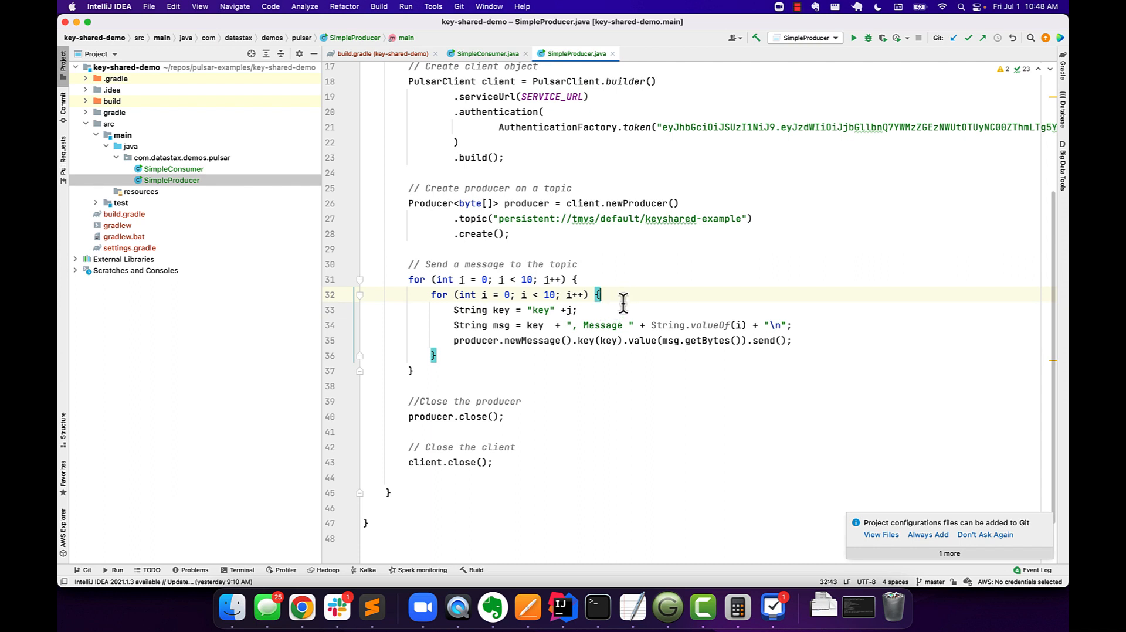
{"action": "mouse_move", "coordinate": [635, 314]}
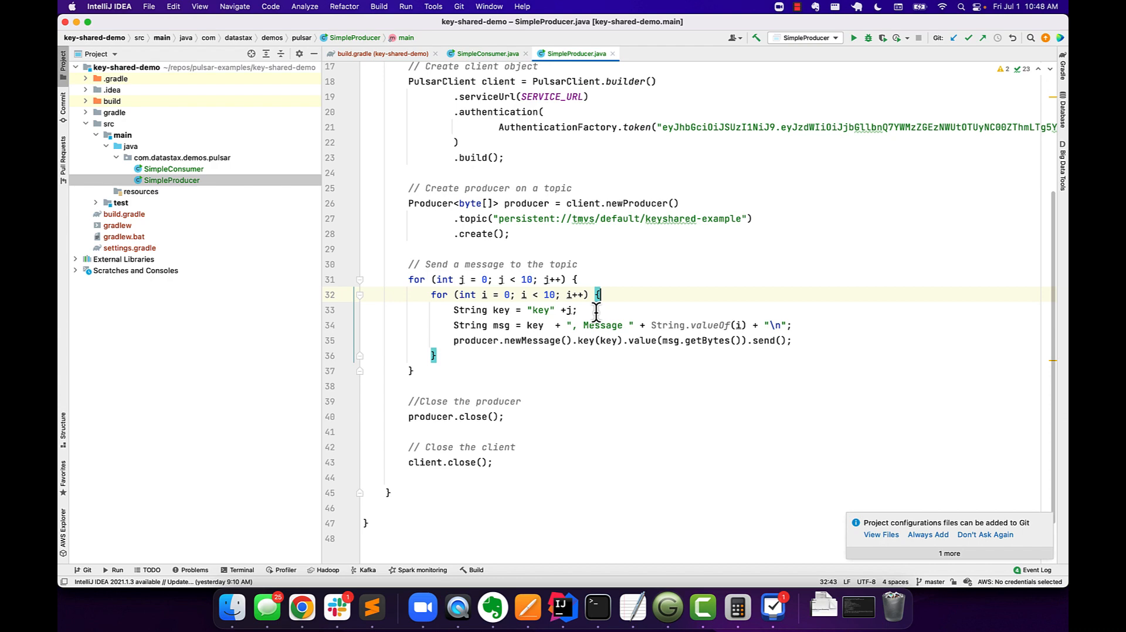
{"action": "mouse_move", "coordinate": [595, 333]}
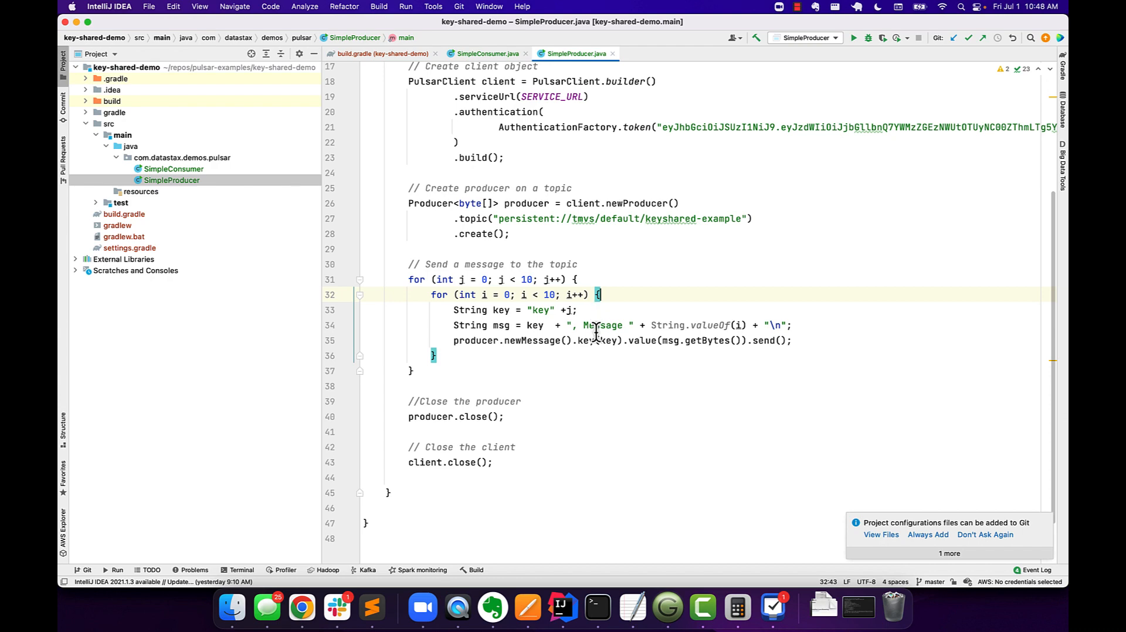
{"action": "mouse_move", "coordinate": [688, 325]}
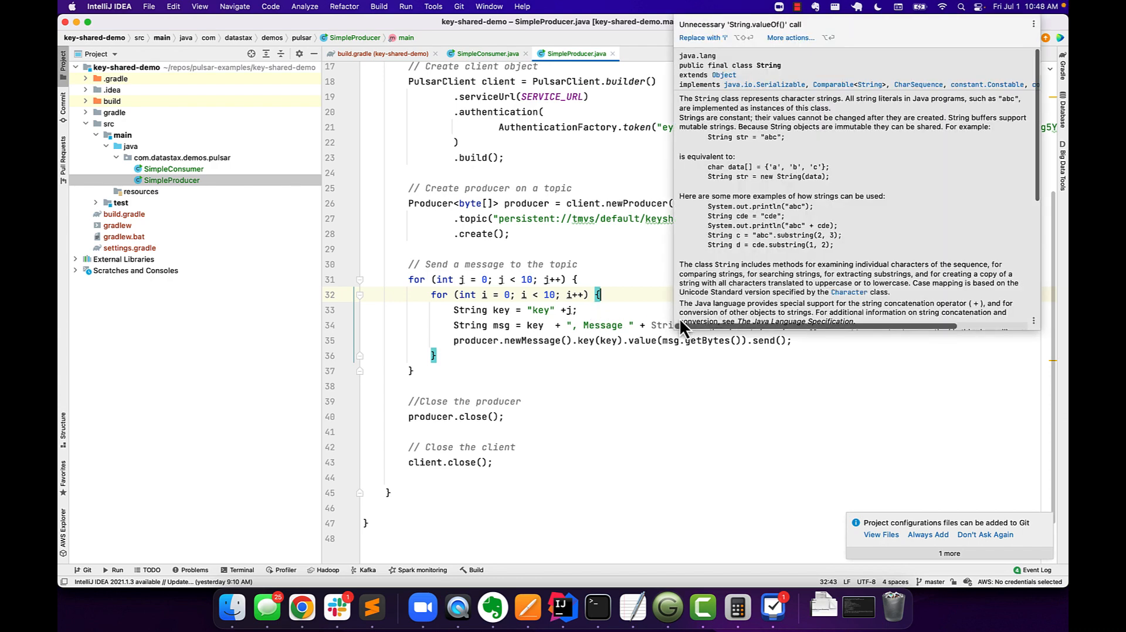
{"action": "left_click", "coordinate": [539, 352]}
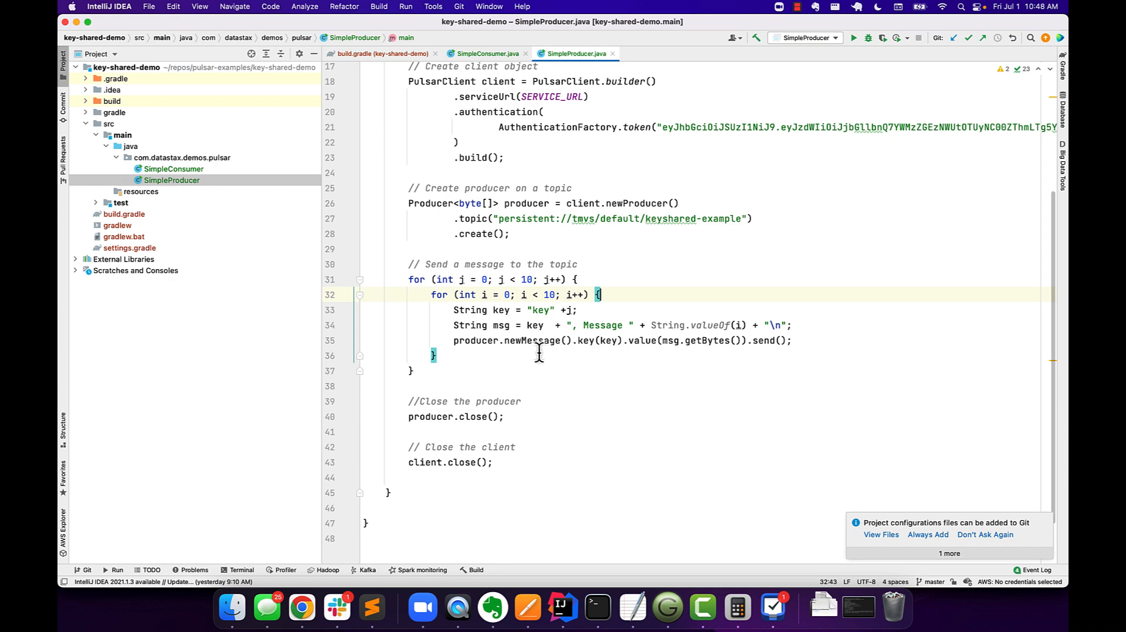
{"action": "mouse_move", "coordinate": [765, 358]}
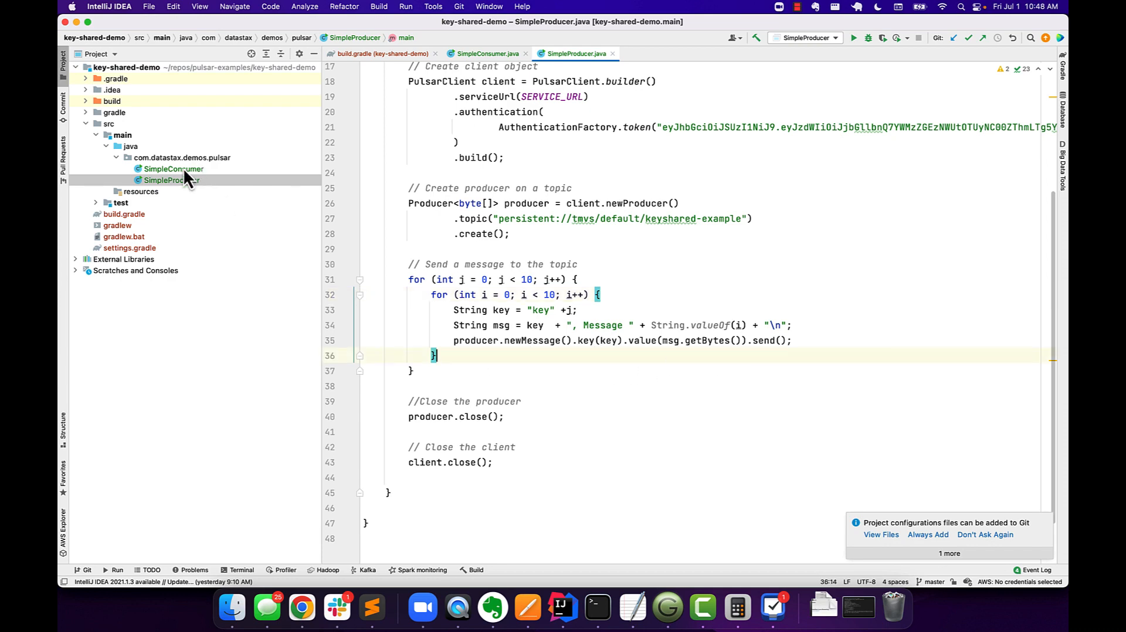
Step: Review SimpleConsumer's builder subscribing as my-subscription with subscriptionType(Key_Shared)
{"action": "left_click", "coordinate": [487, 54]}
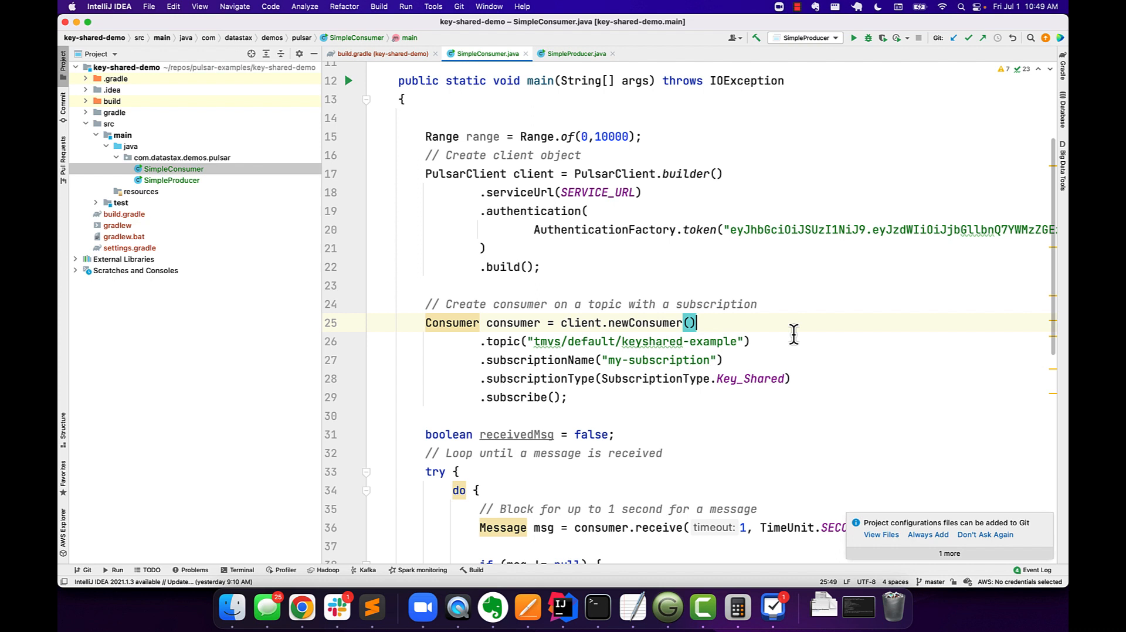
{"action": "left_click", "coordinate": [750, 341]}
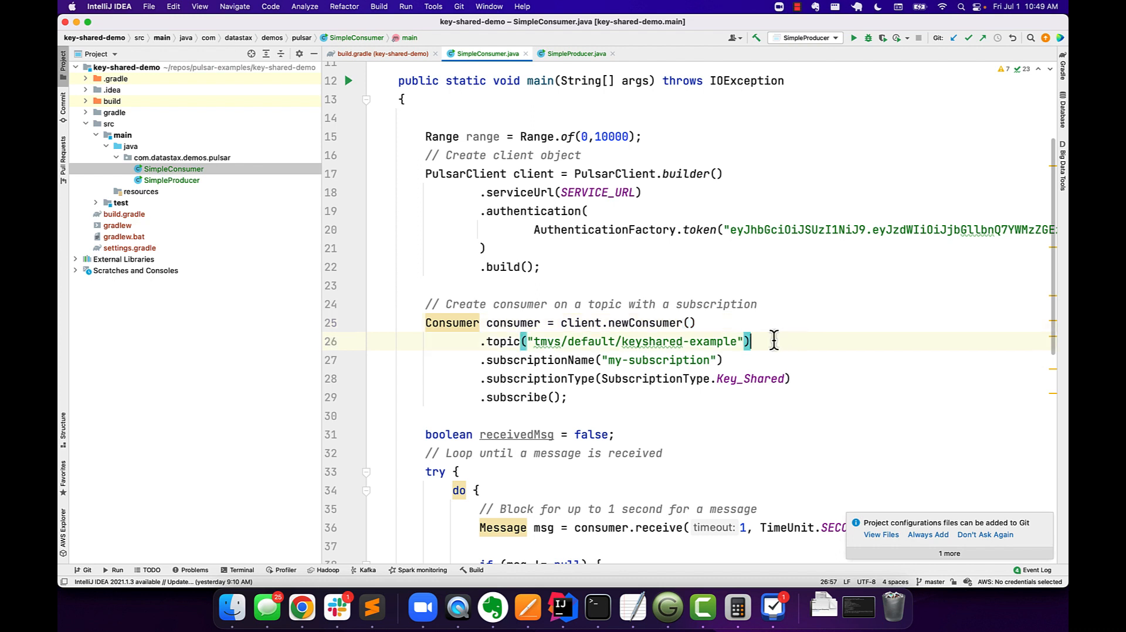
{"action": "mouse_move", "coordinate": [718, 341]}
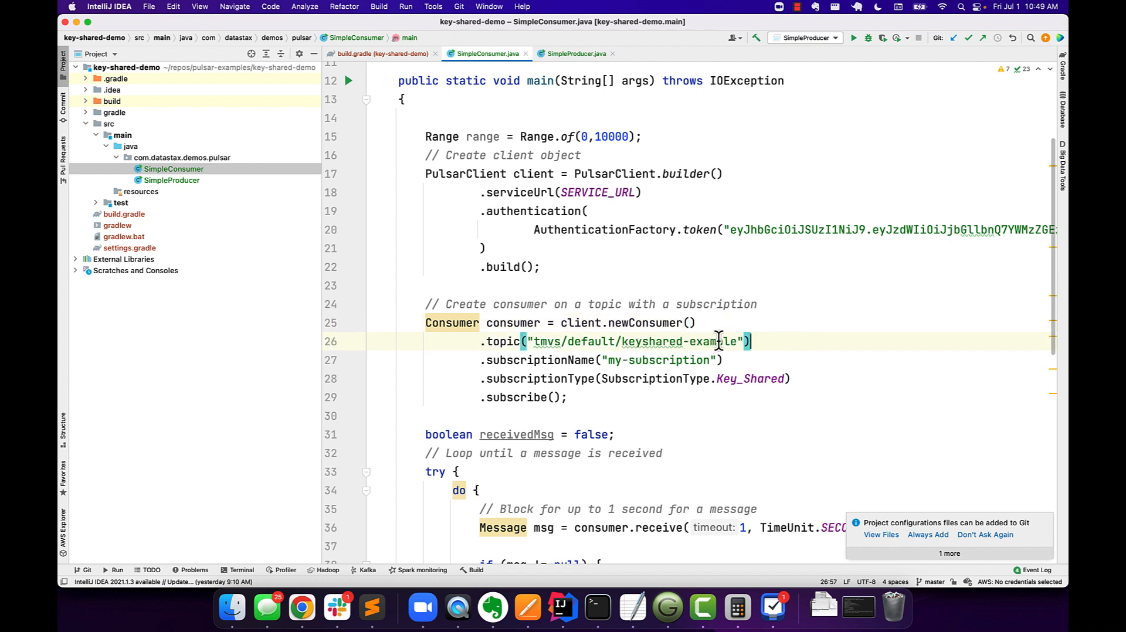
{"action": "mouse_move", "coordinate": [675, 360]}
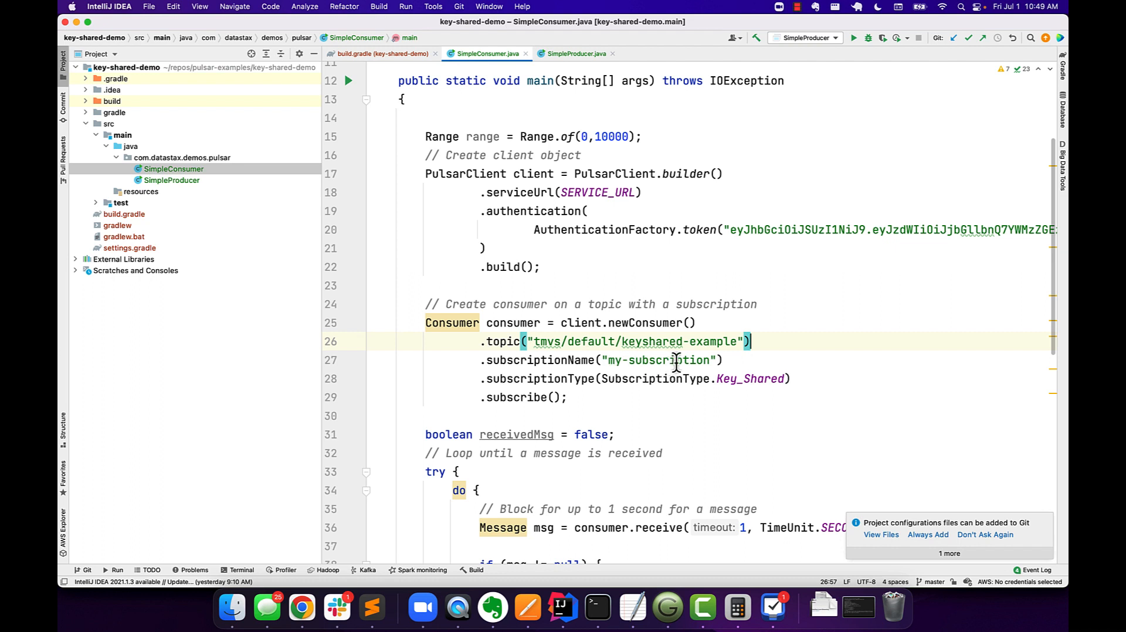
{"action": "left_click", "coordinate": [607, 378]}
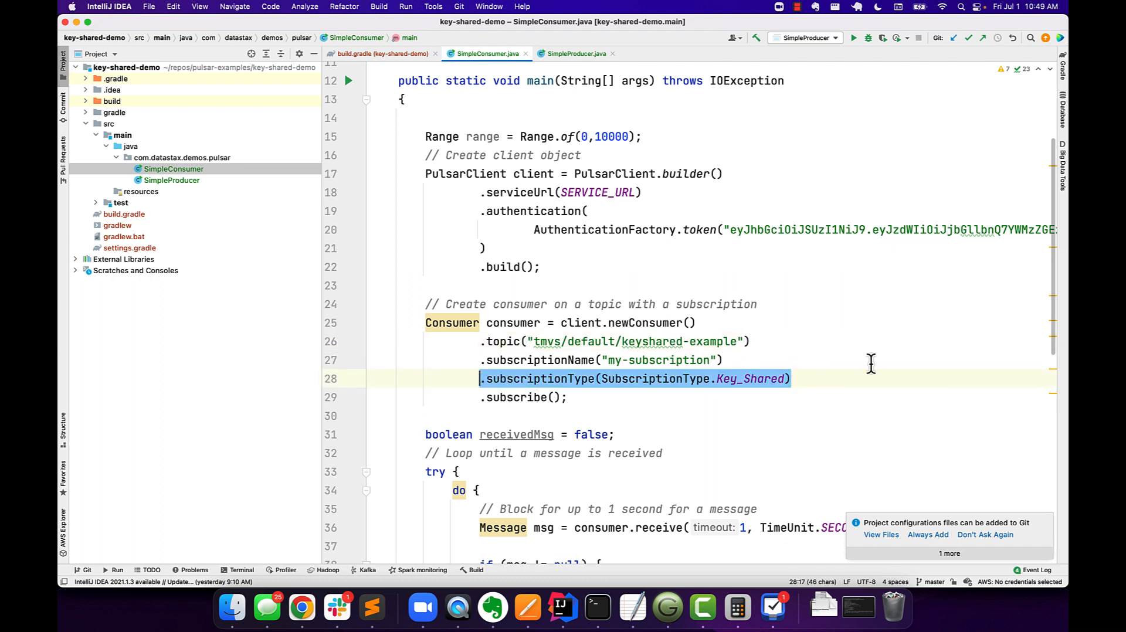
{"action": "left_click", "coordinate": [792, 379]}
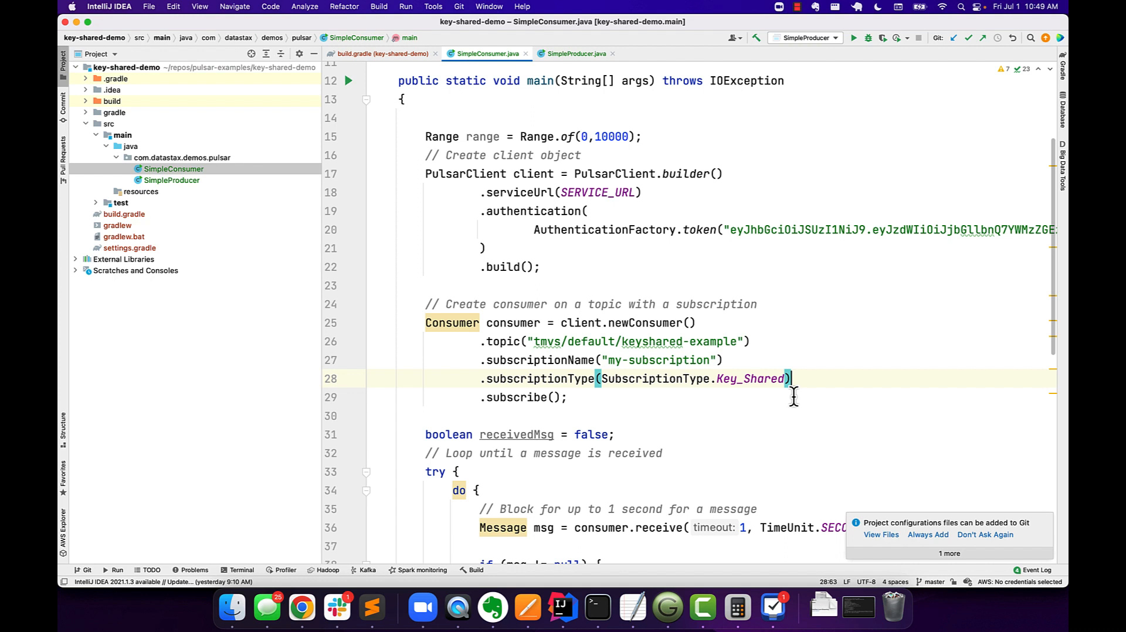
{"action": "mouse_move", "coordinate": [784, 402]}
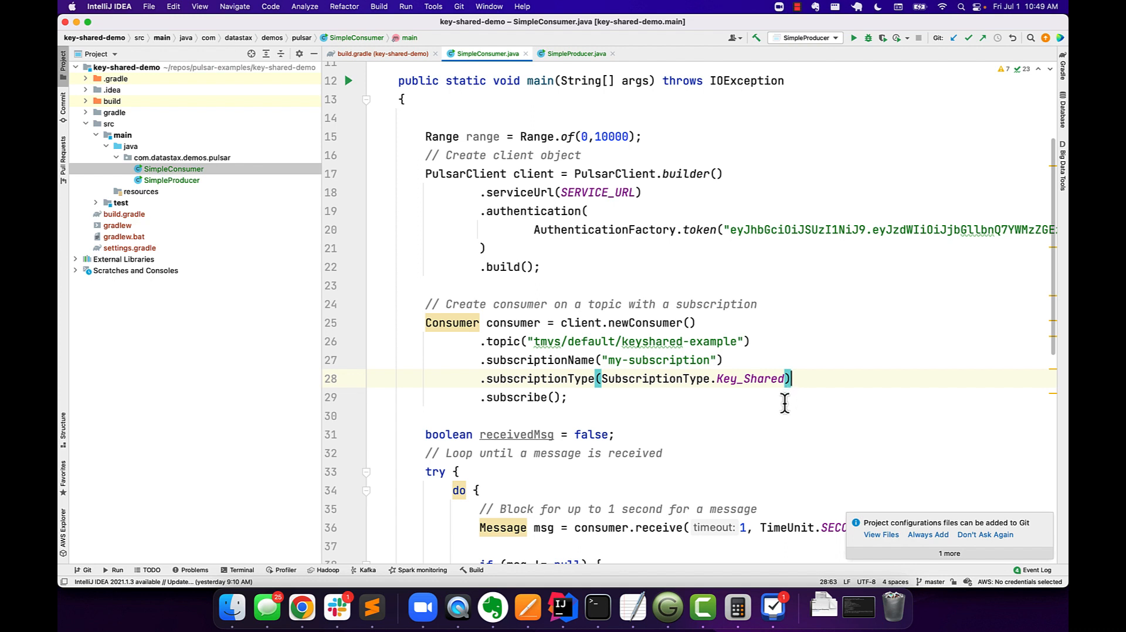
{"action": "mouse_move", "coordinate": [754, 415]}
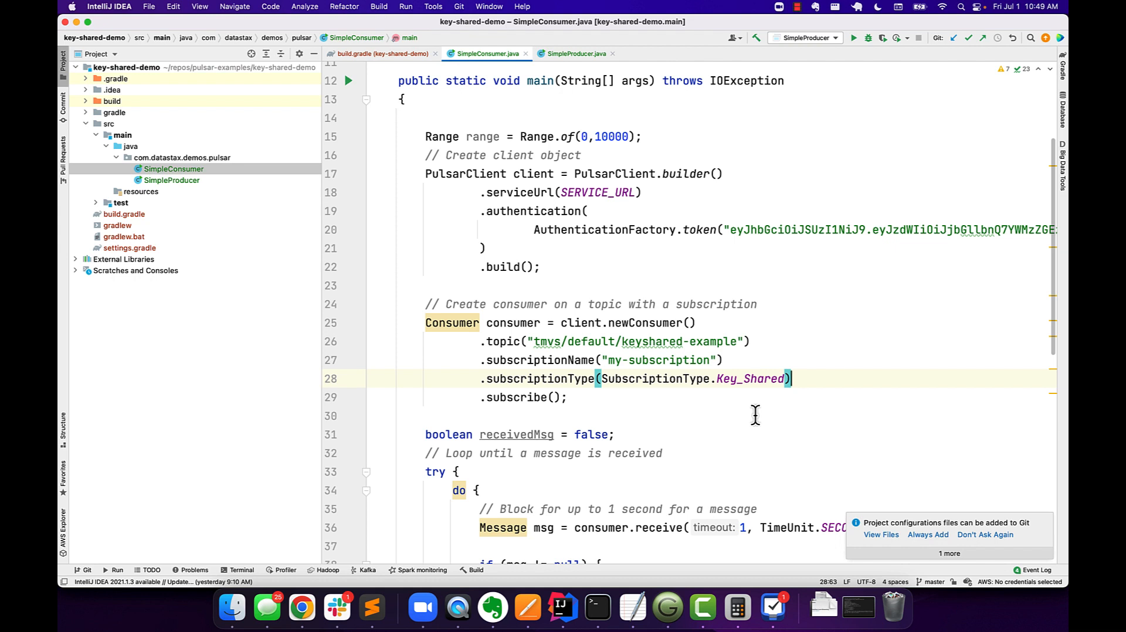
Step: Launch the consumer jar with java -jar from key-shared-demo/build/libs in Terminal
{"action": "left_click", "coordinate": [597, 608]}
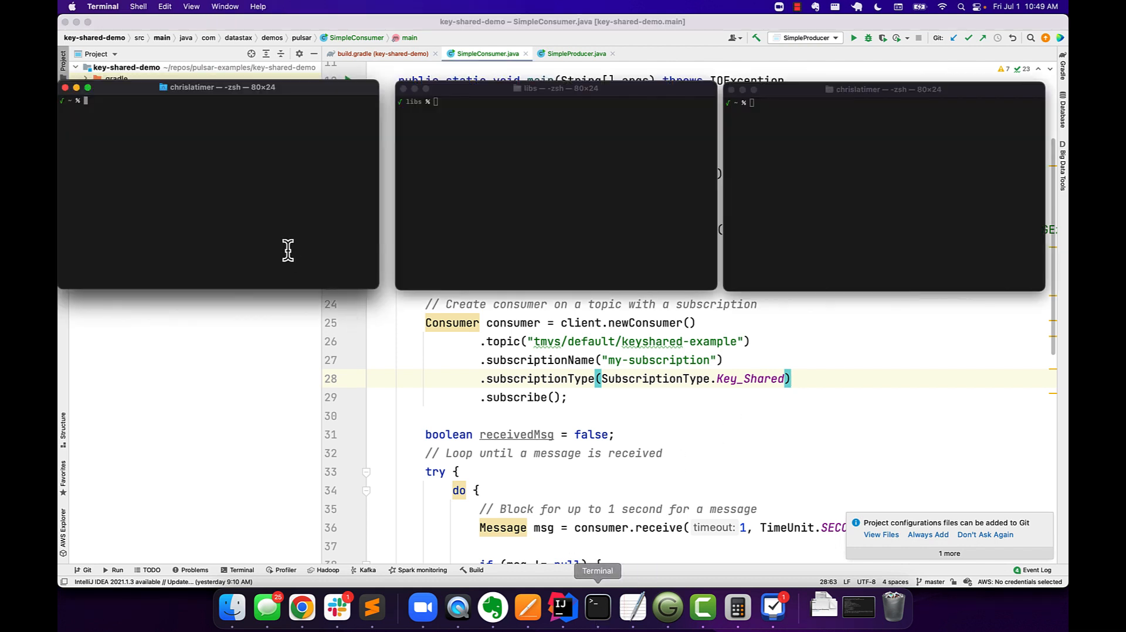
{"action": "mouse_move", "coordinate": [267, 220]}
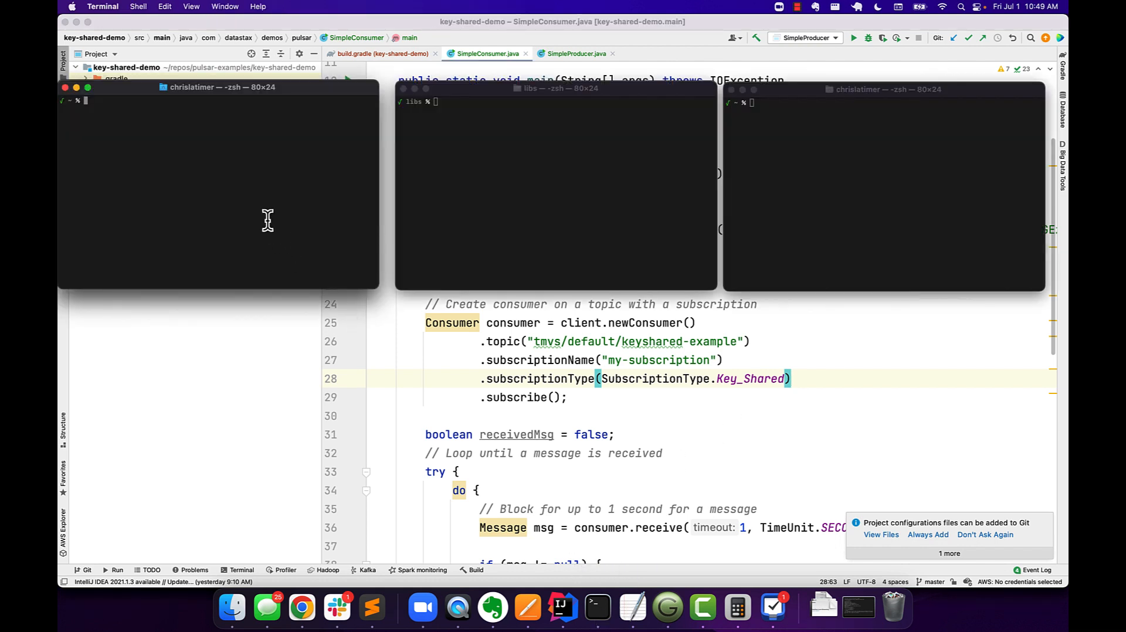
{"action": "type", "text": "java -jar /Users/chrislatimer/repos/pulsar-examples/key-shared-demo/build/libs/consumer.jar"}
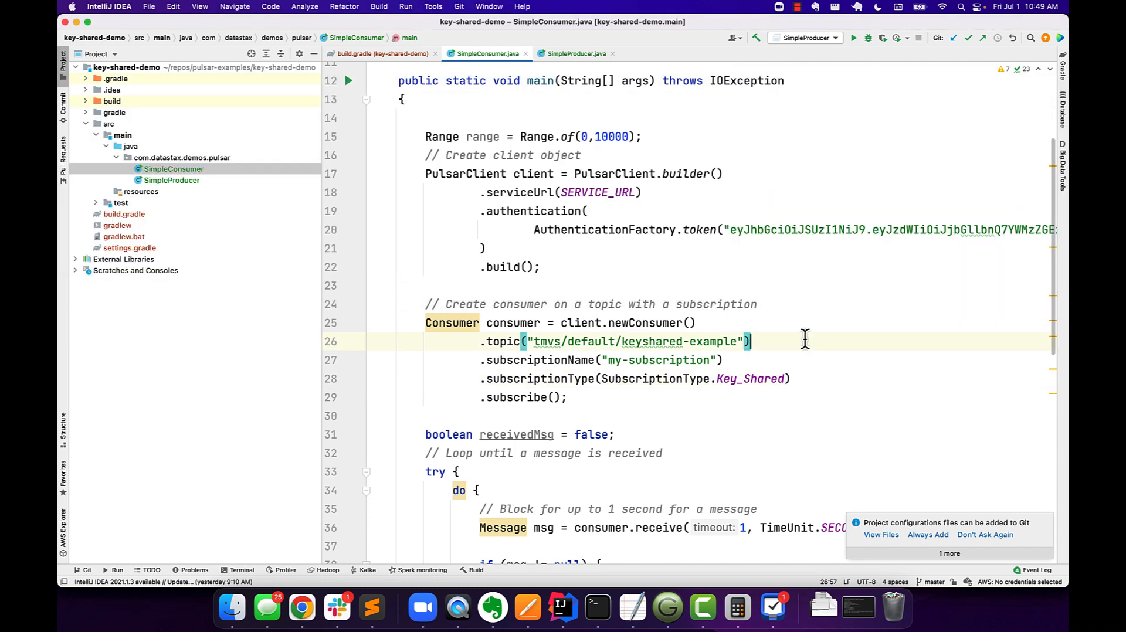
Step: Bring up SimpleProducer and its project-tree context menu to run main()
{"action": "left_click", "coordinate": [577, 54]}
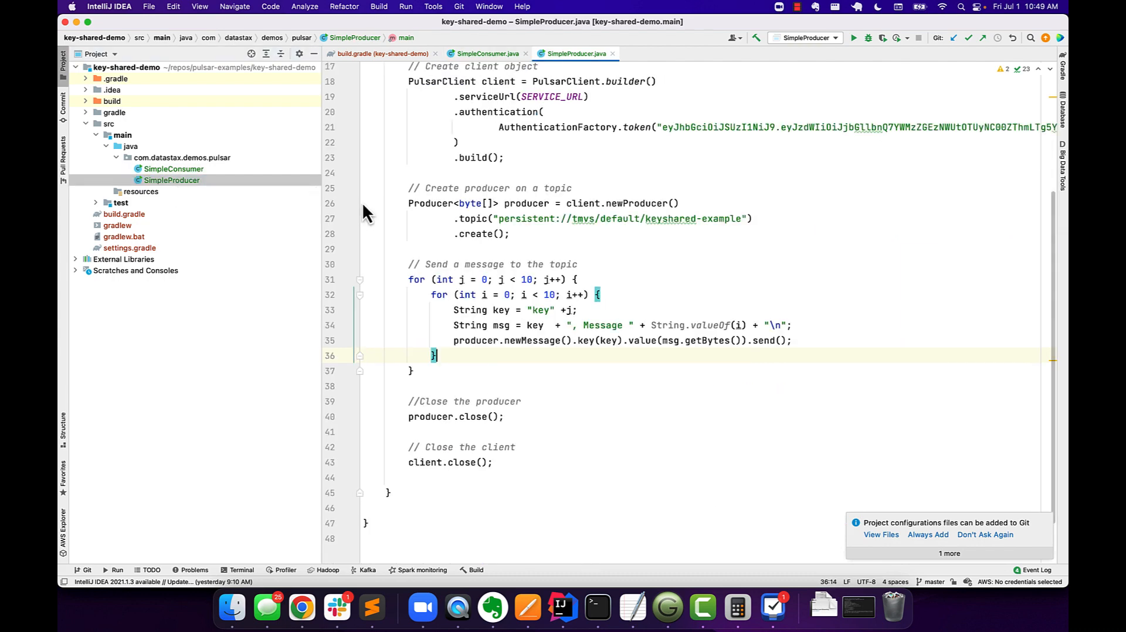
{"action": "right_click", "coordinate": [171, 180]}
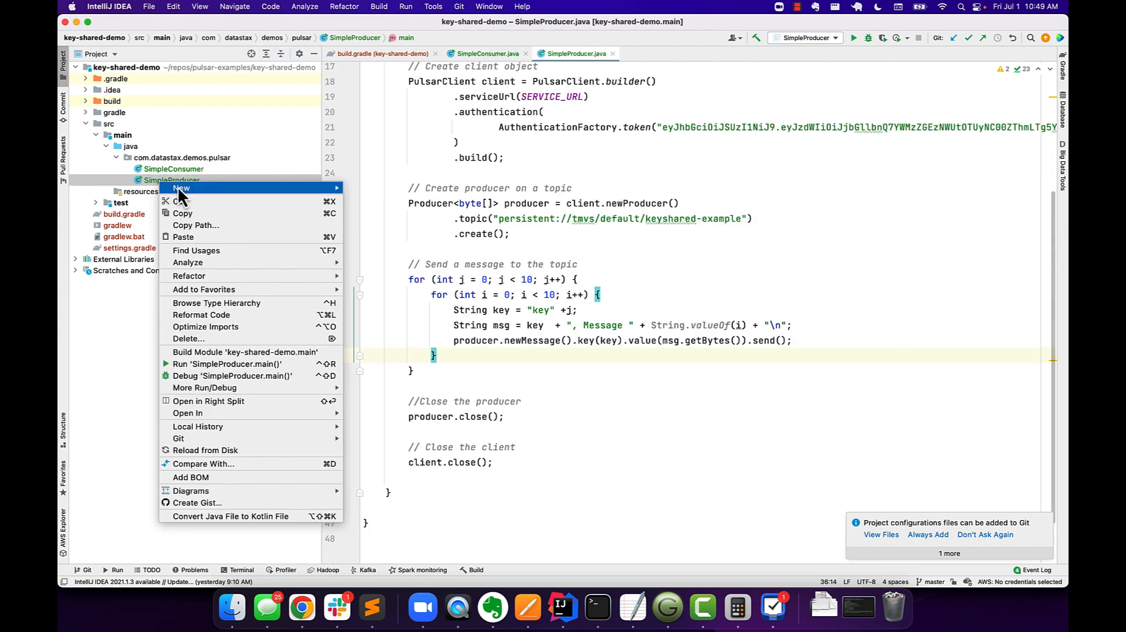
{"action": "mouse_move", "coordinate": [227, 365]}
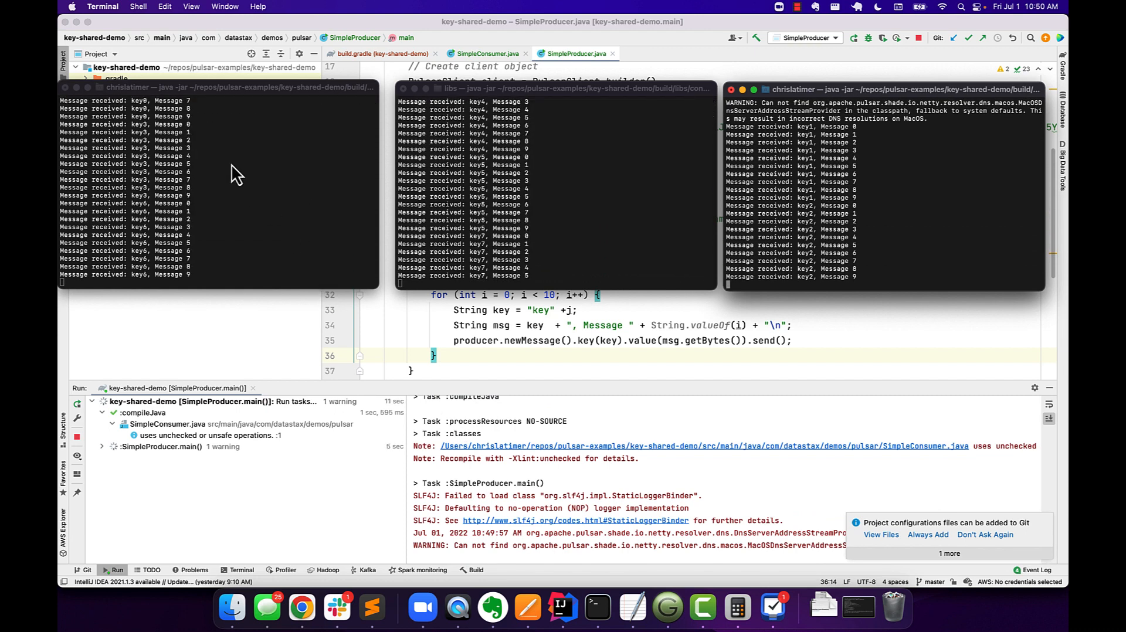
{"action": "mouse_move", "coordinate": [310, 211]}
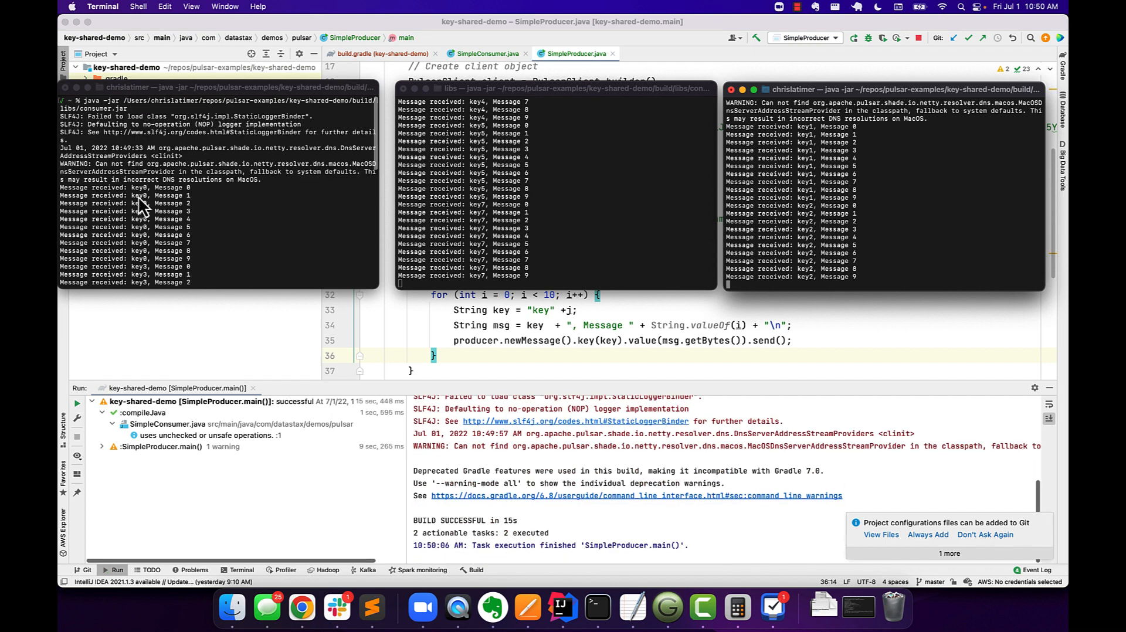
{"action": "mouse_move", "coordinate": [232, 197]}
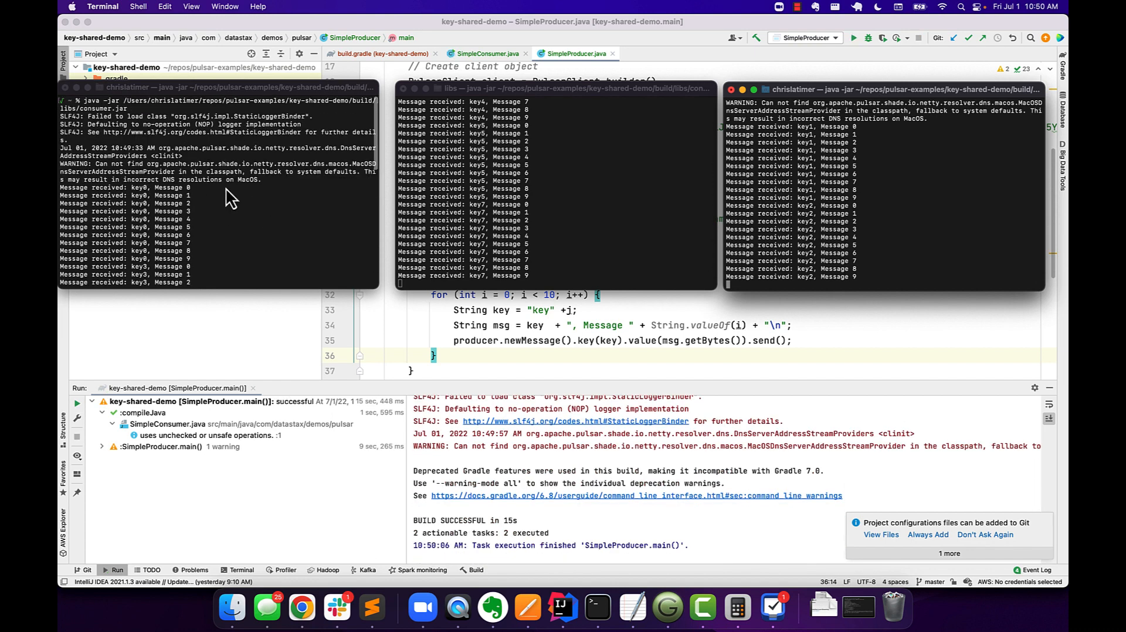
{"action": "mouse_move", "coordinate": [209, 273]}
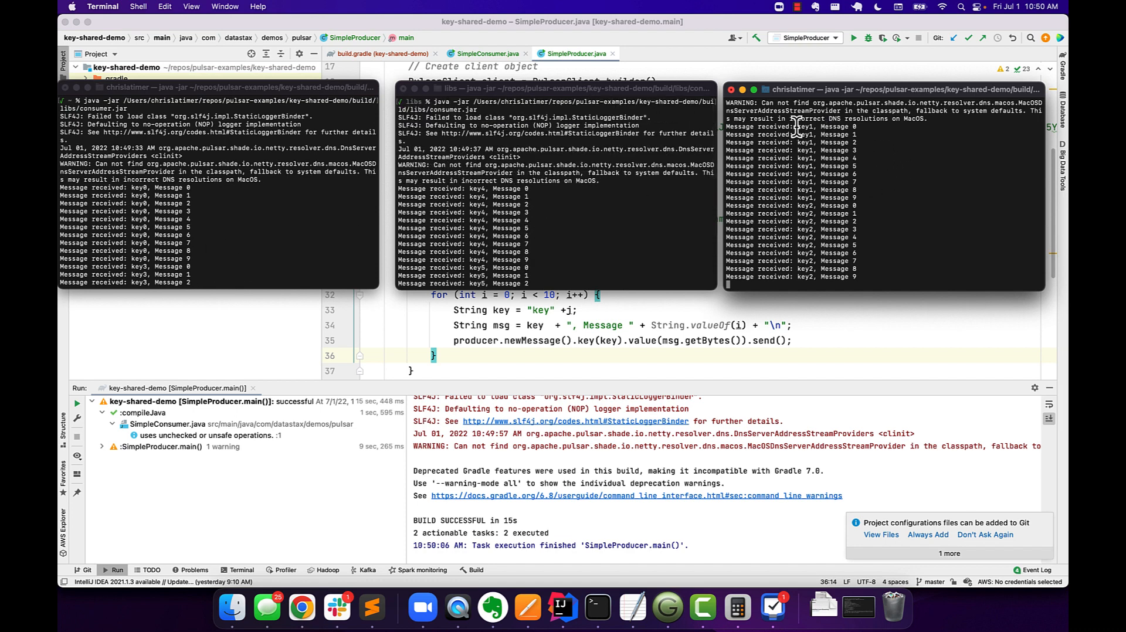
{"action": "mouse_move", "coordinate": [874, 130]}
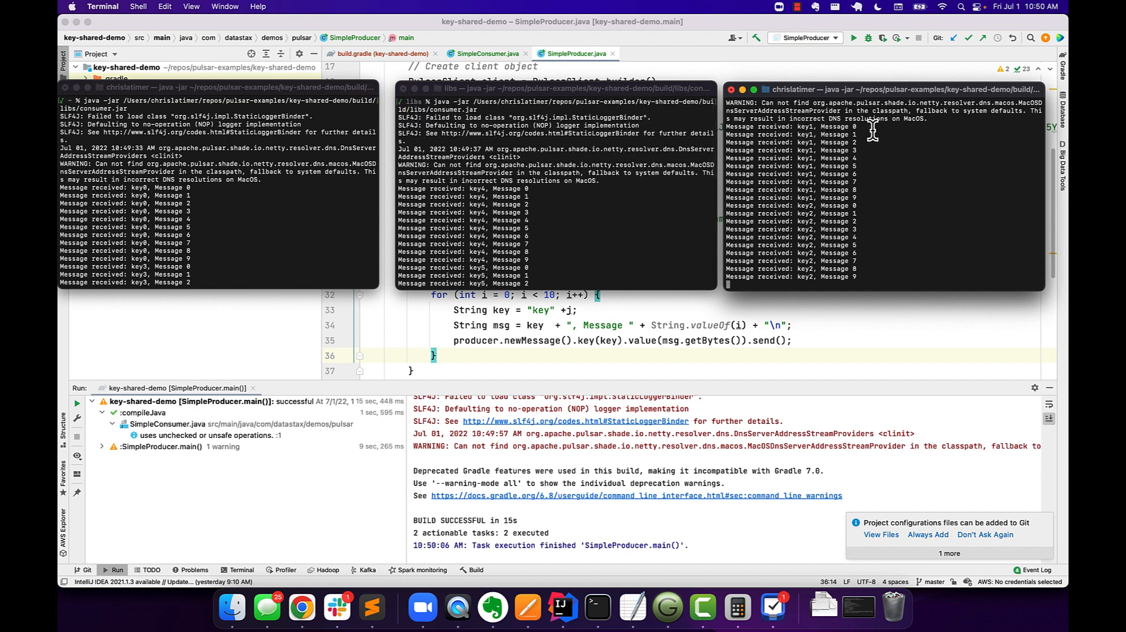
{"action": "mouse_move", "coordinate": [765, 277]}
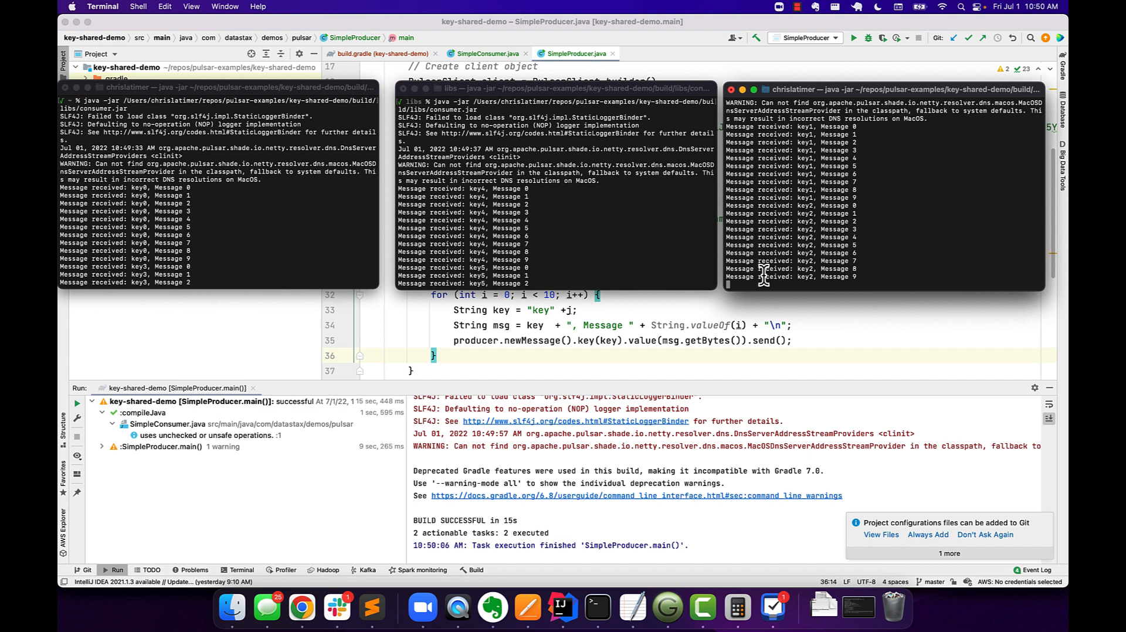
{"action": "mouse_move", "coordinate": [726, 379]}
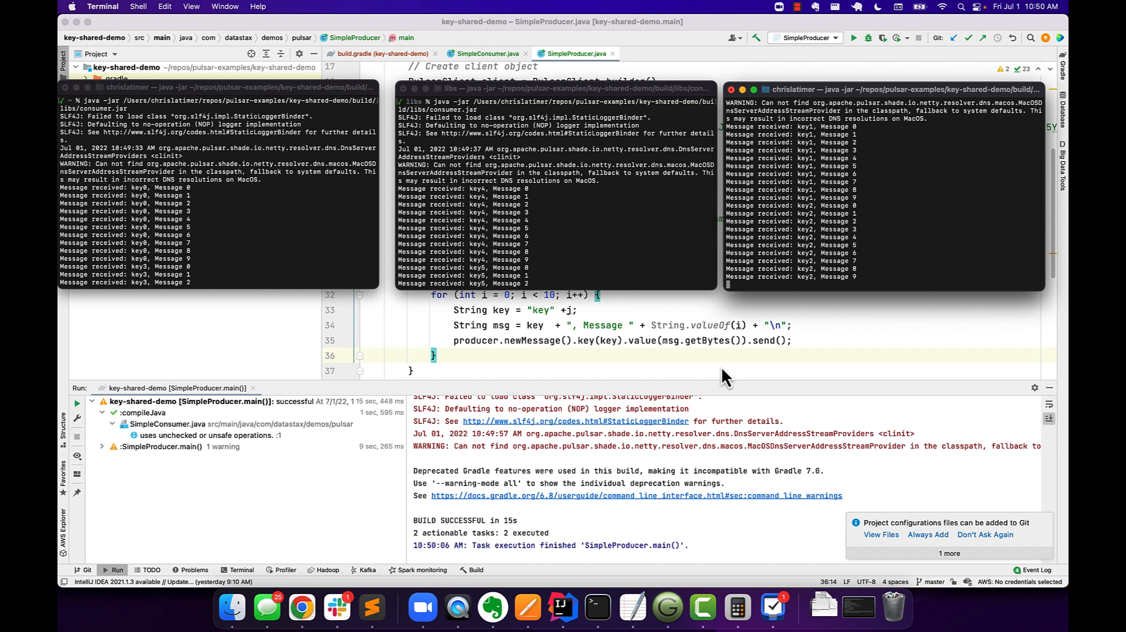
{"action": "mouse_move", "coordinate": [749, 368]}
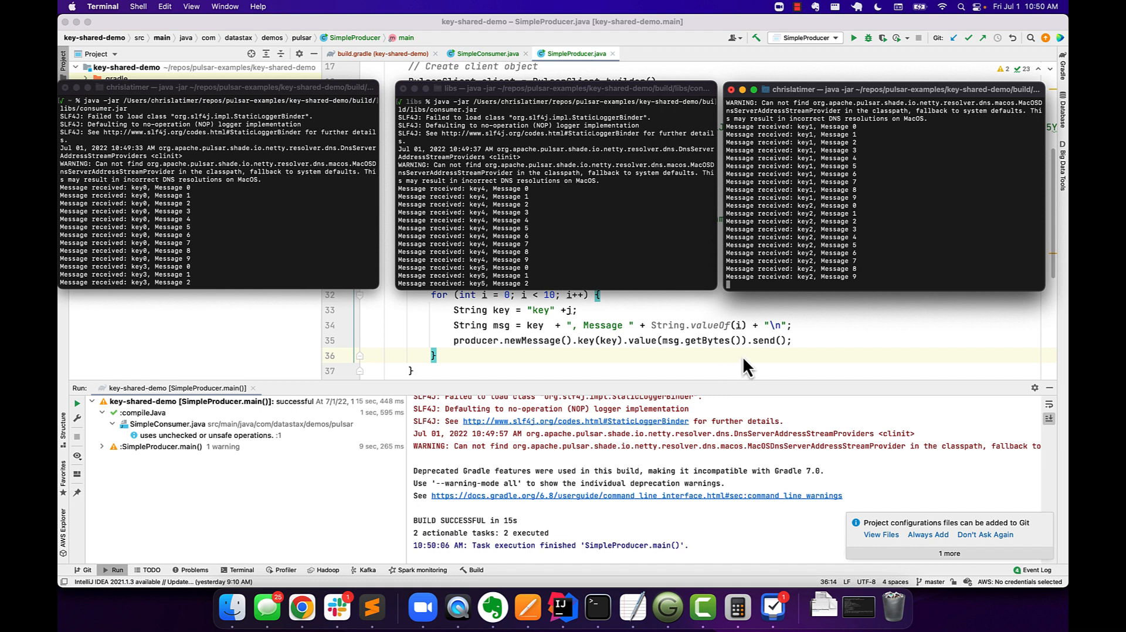
{"action": "mouse_move", "coordinate": [722, 372]}
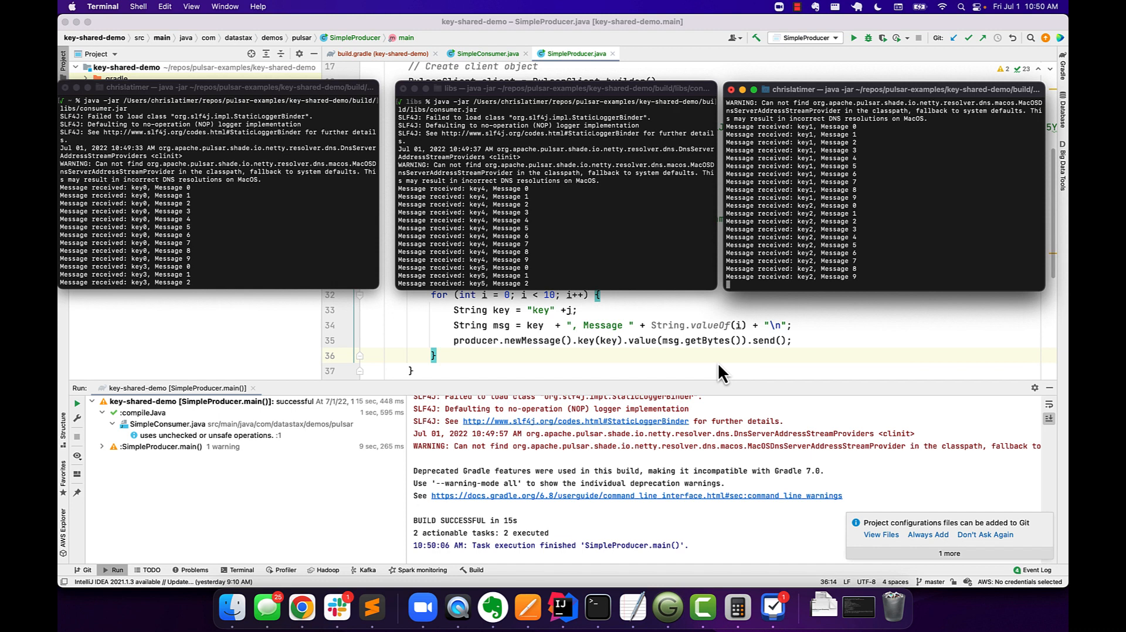